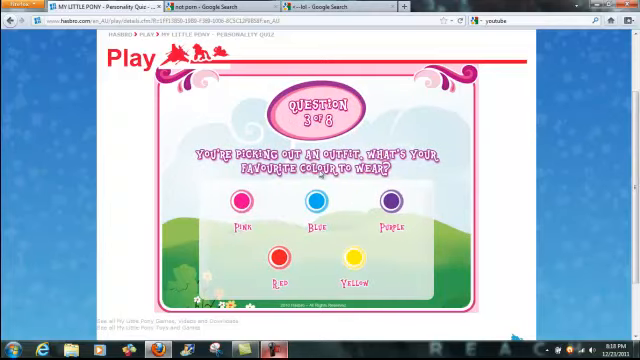
# - Pick the Blue colour circle as the favourite outfit colour on question 3
pyautogui.click(315, 203)
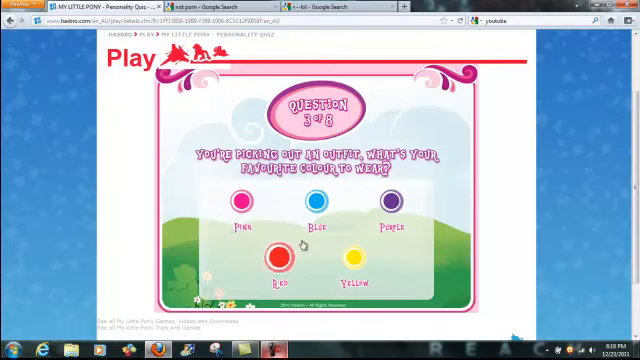
pyautogui.click(307, 204)
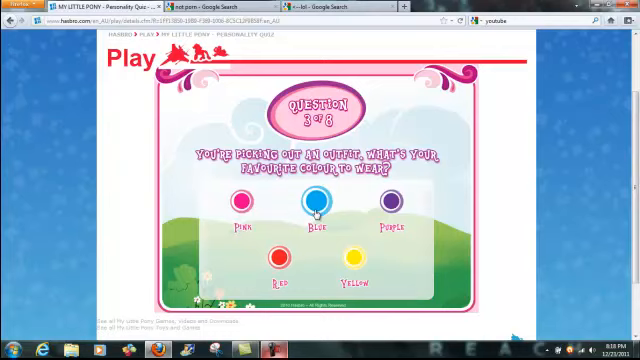
pyautogui.click(314, 203)
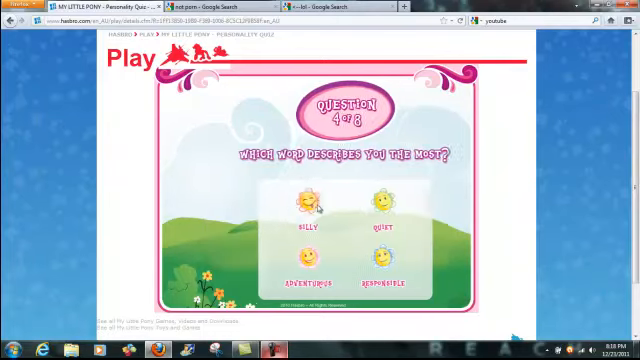